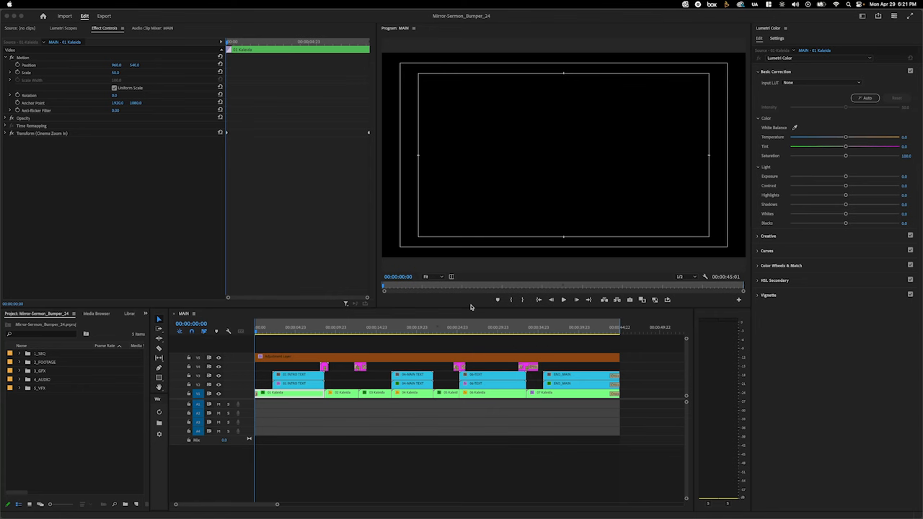
{"action": "mouse_move", "coordinate": [402, 425]}
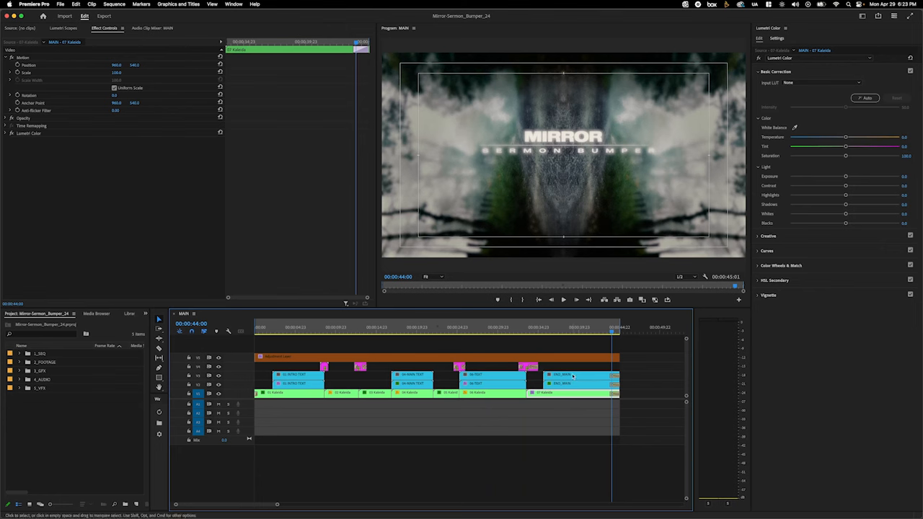
{"action": "mouse_move", "coordinate": [573, 375]}
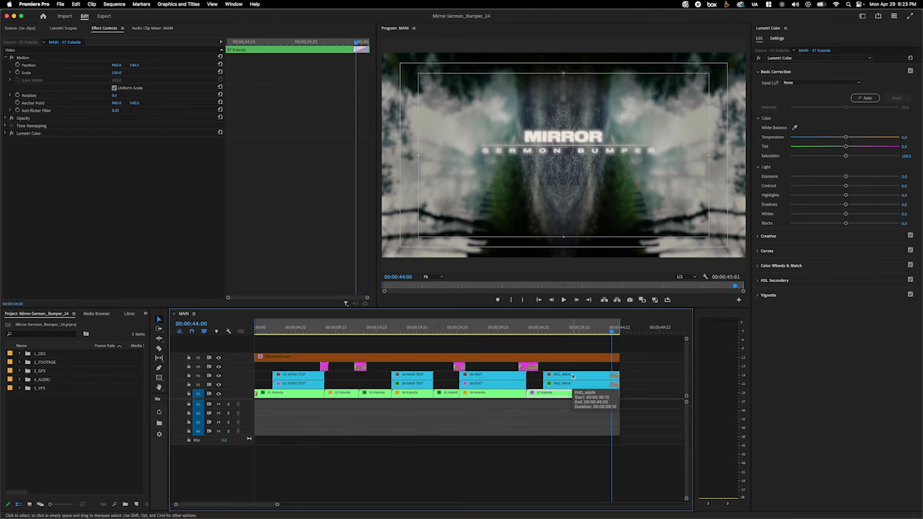
- Scrub MAIN's timeline across the text shot near 20 s and the kaleidoscope shot near 10 s
{"action": "left_click", "coordinate": [419, 327]}
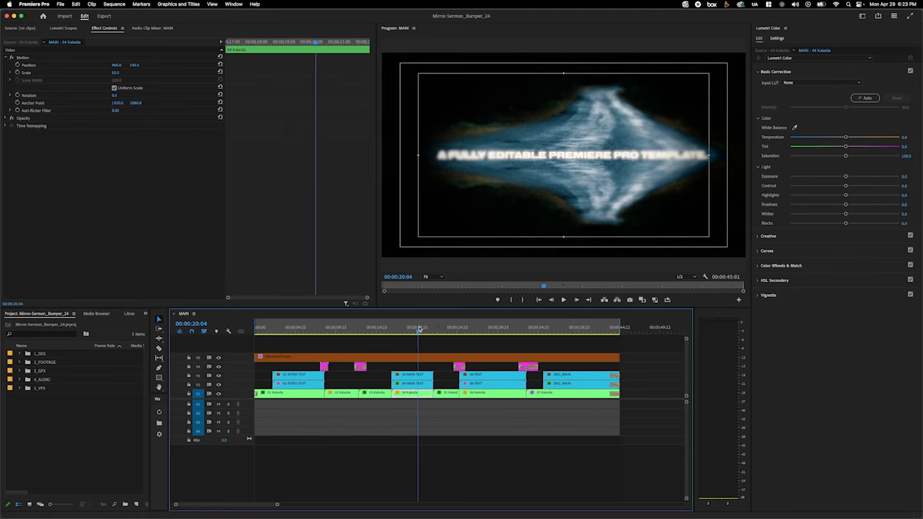
{"action": "left_click", "coordinate": [409, 327]}
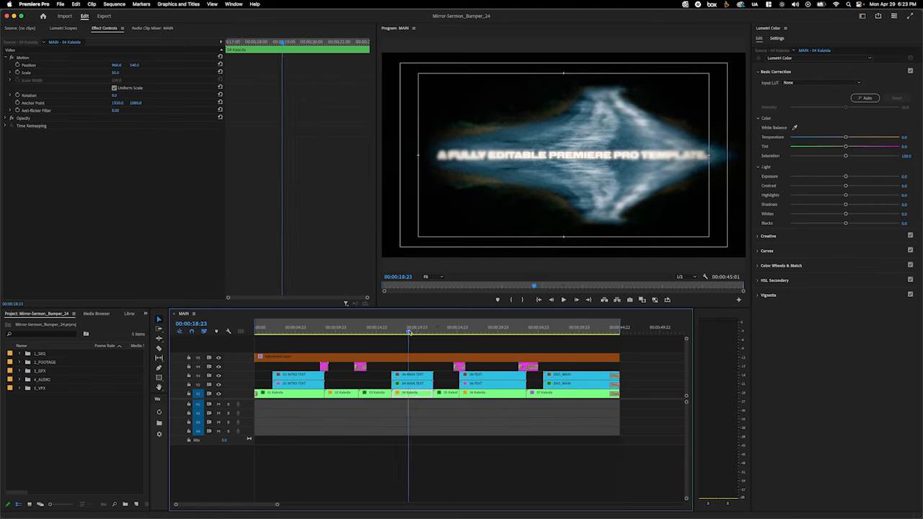
{"action": "left_click", "coordinate": [363, 327]}
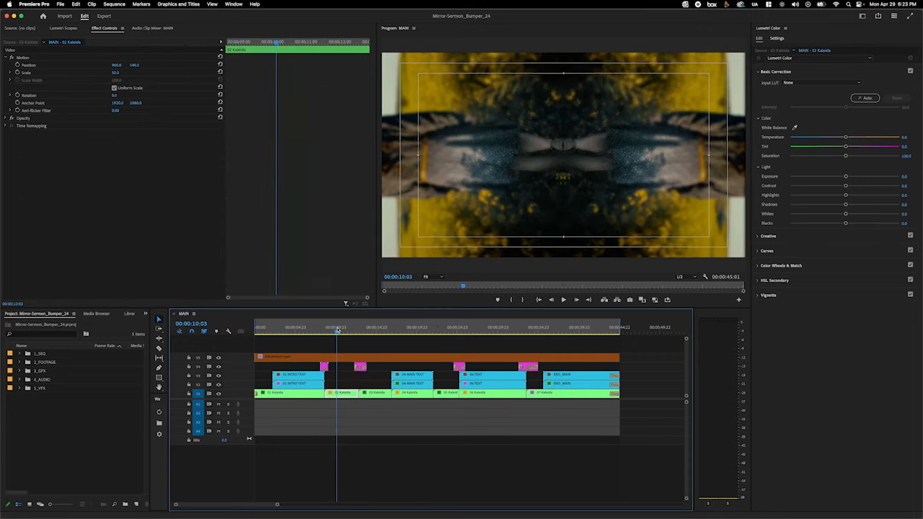
{"action": "left_click", "coordinate": [325, 326]}
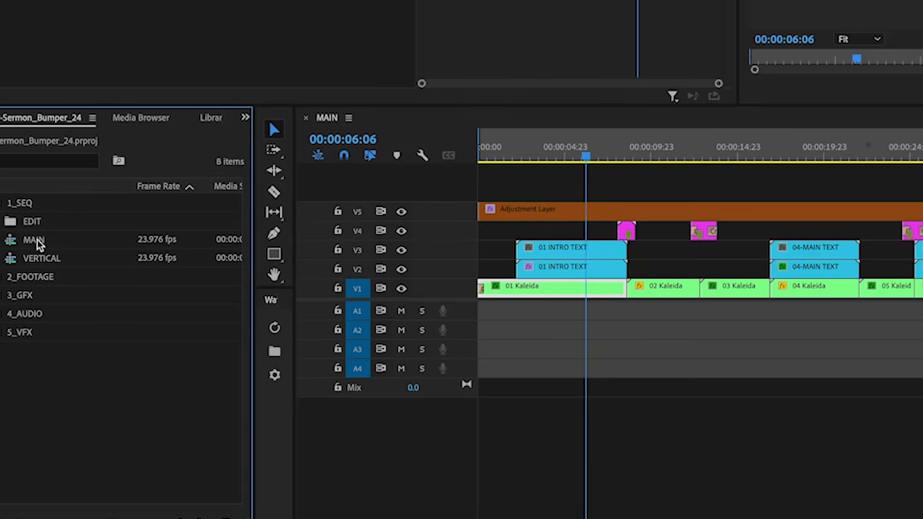
{"action": "mouse_move", "coordinate": [41, 258]}
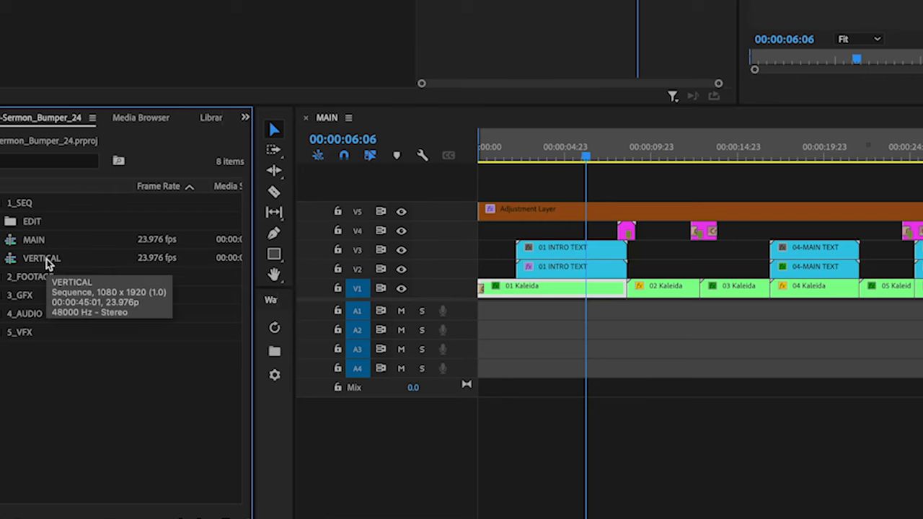
- Open VERTICAL and preview its text shot, final kaleidoscope shot and VERTICAL READY title
{"action": "double_click", "coordinate": [41, 257]}
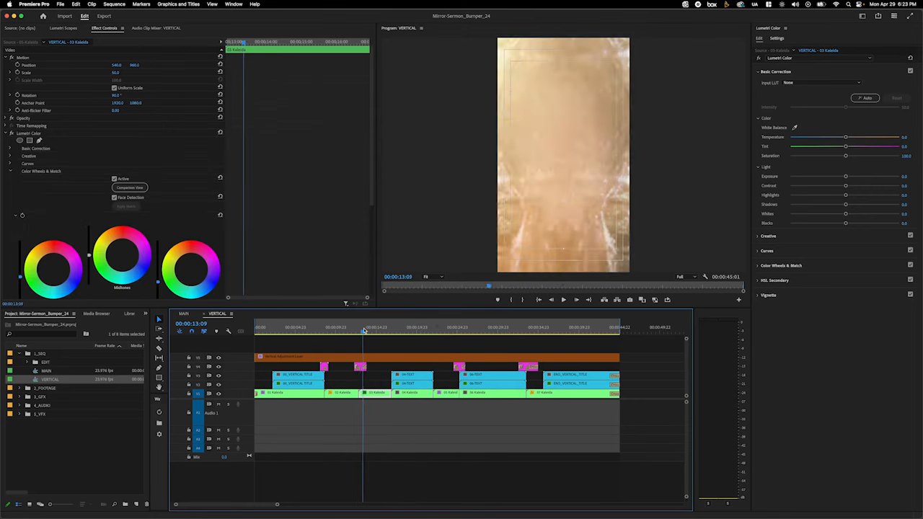
{"action": "left_click", "coordinate": [409, 327]}
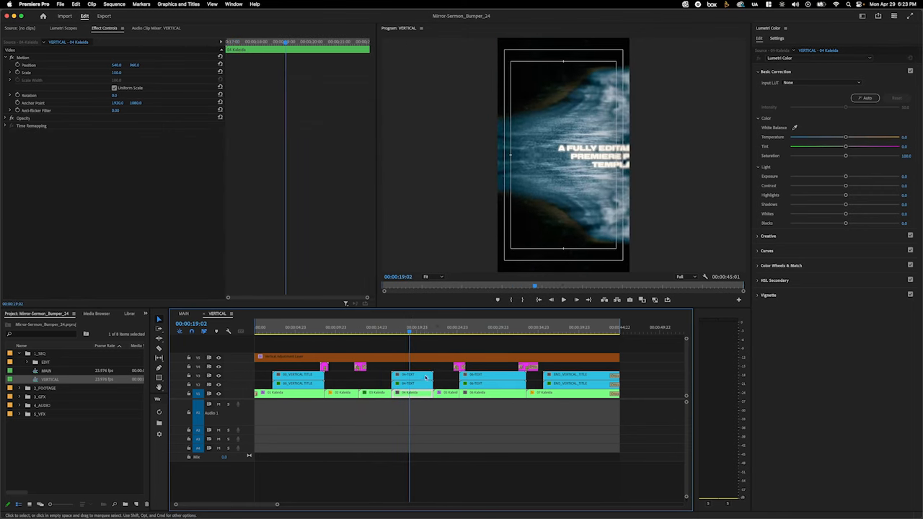
{"action": "left_click", "coordinate": [411, 376]}
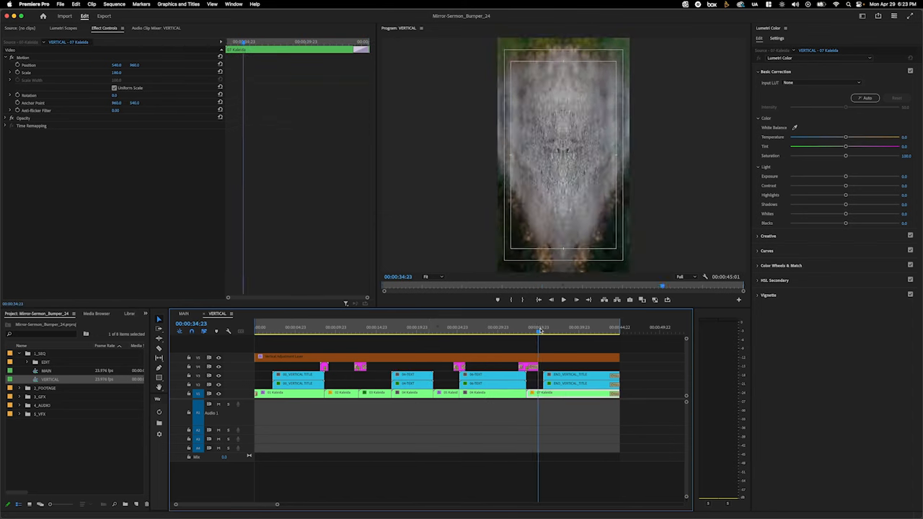
{"action": "left_click", "coordinate": [394, 327]}
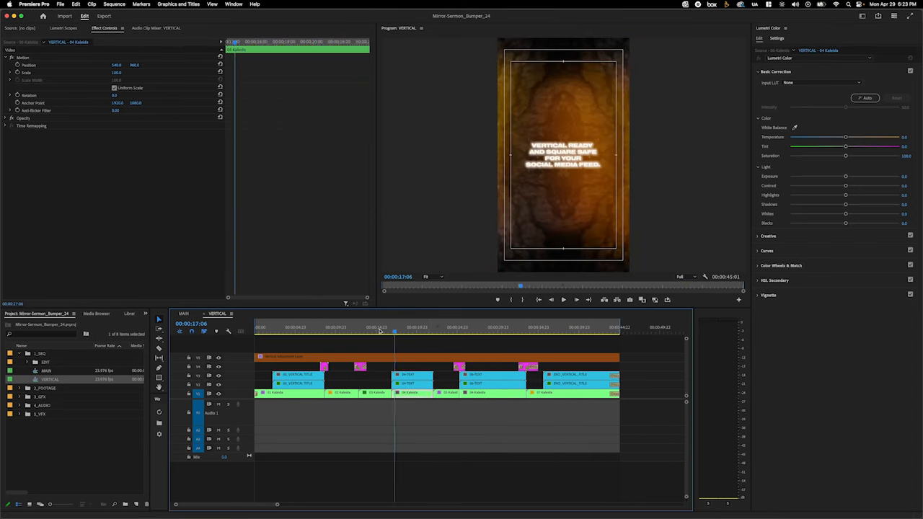
{"action": "left_click", "coordinate": [281, 327]}
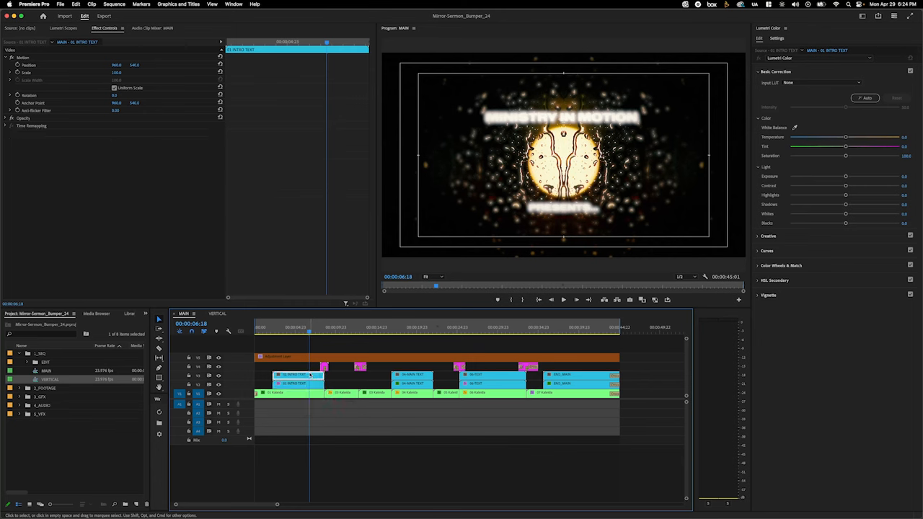
{"action": "mouse_move", "coordinate": [310, 374]}
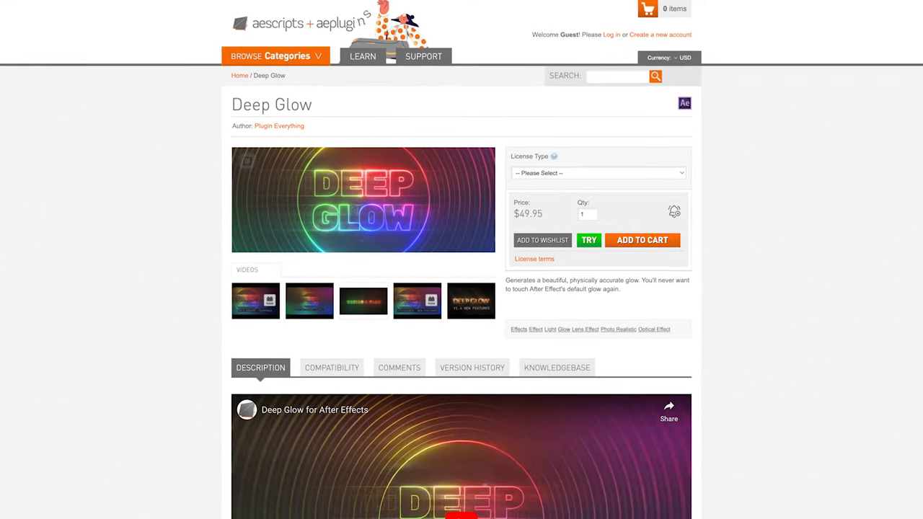
- Scroll down through the Deep Glow plugin product page
{"action": "scroll", "scroll_direction": "down", "scroll_amount": 3}
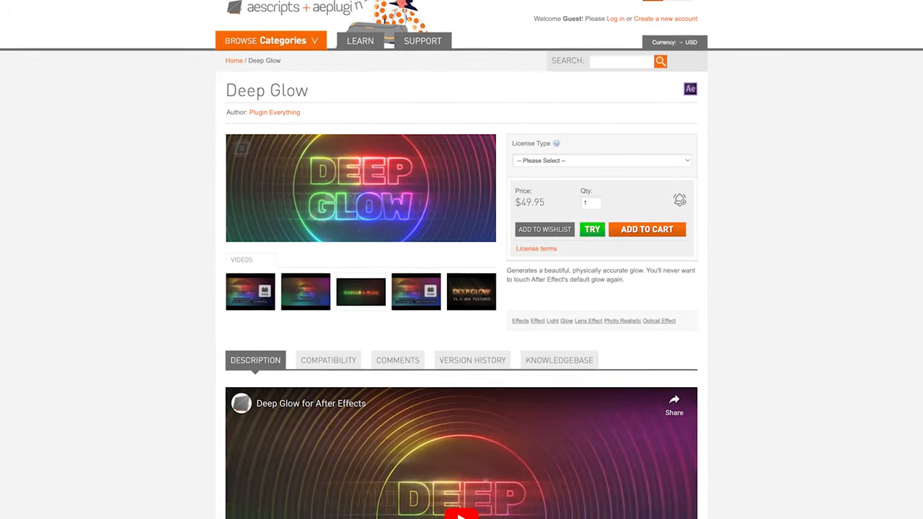
{"action": "scroll", "scroll_direction": "down", "scroll_amount": 3}
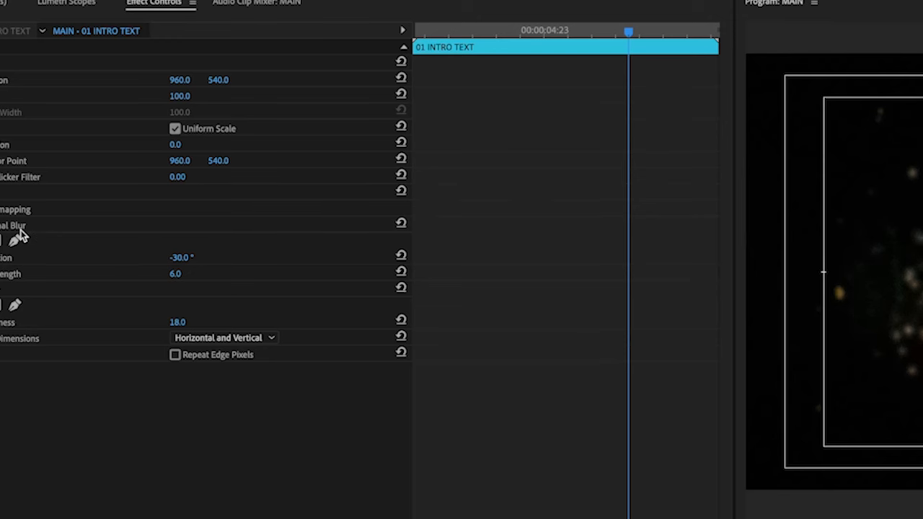
{"action": "mouse_move", "coordinate": [22, 237]}
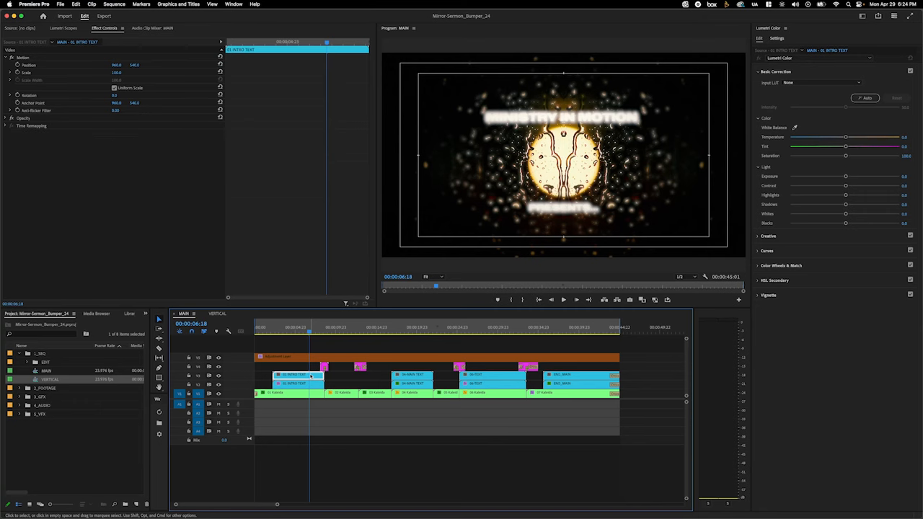
{"action": "mouse_move", "coordinate": [356, 373]}
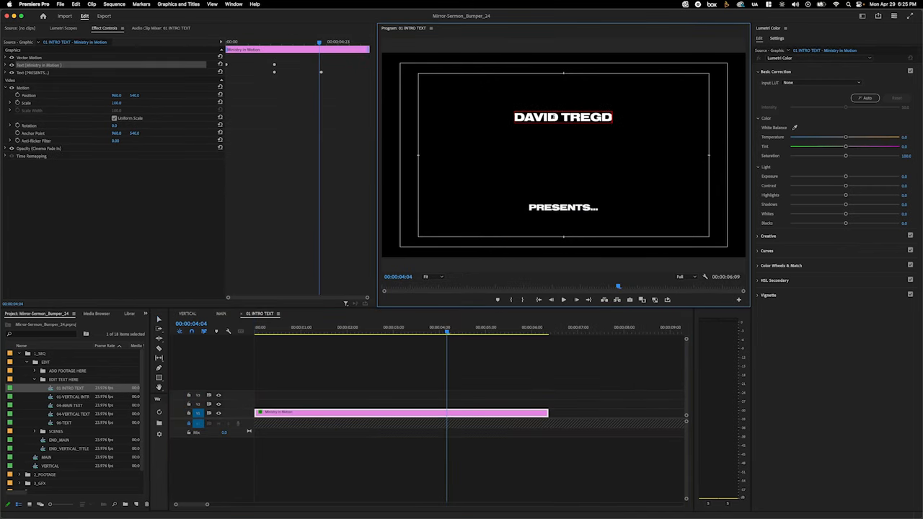
{"action": "left_click", "coordinate": [221, 314]}
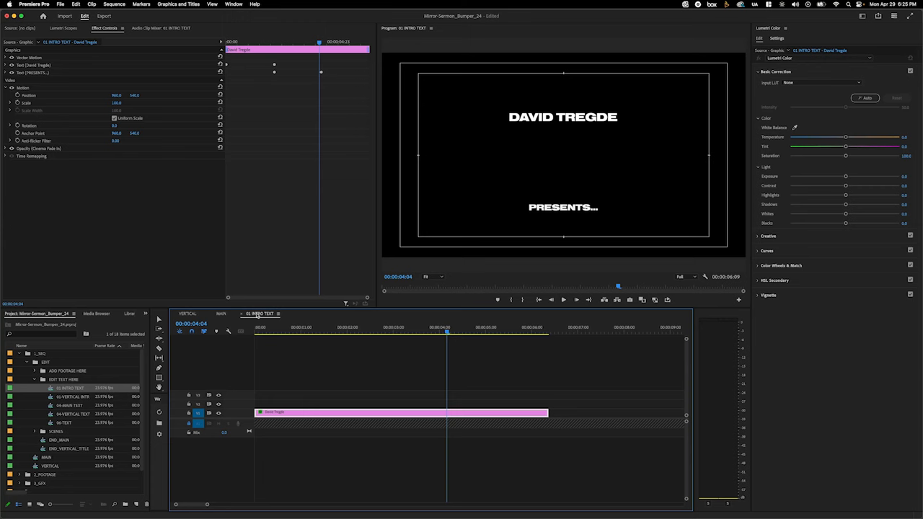
{"action": "mouse_move", "coordinate": [226, 317]}
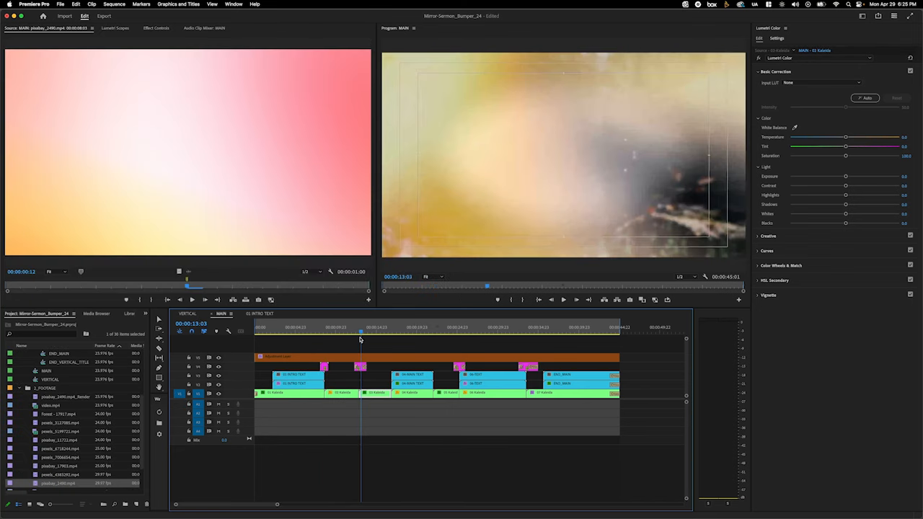
- Inspect the 03 and 05 Kaleida clips' effects, then move onto the social-media text scene
{"action": "left_click", "coordinate": [359, 339]}
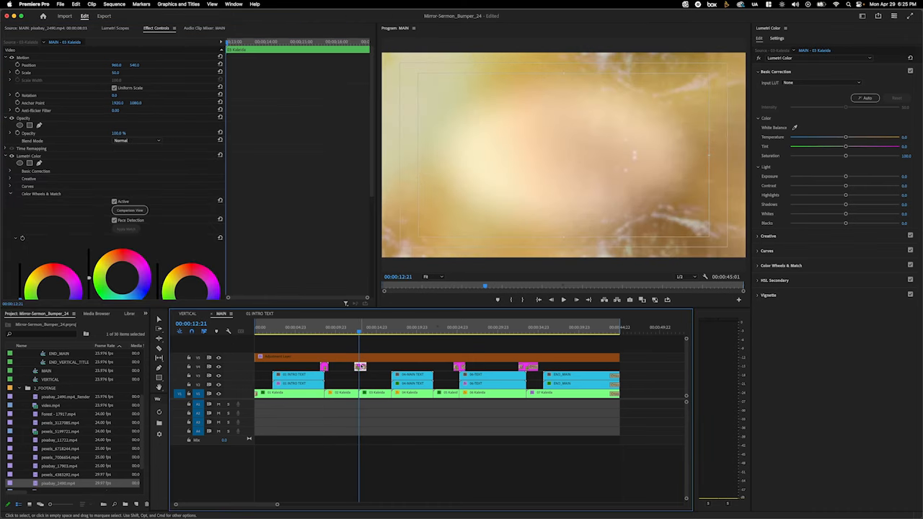
{"action": "left_click", "coordinate": [460, 327]}
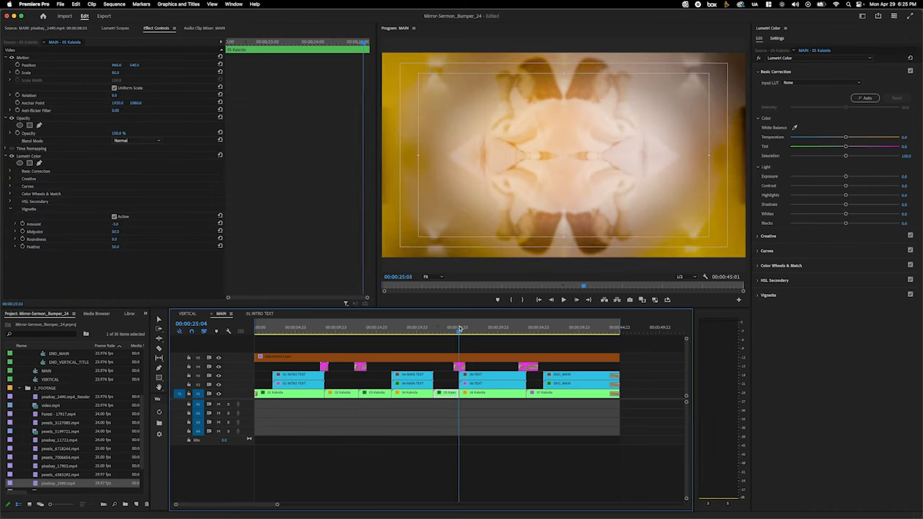
{"action": "left_click", "coordinate": [137, 141]}
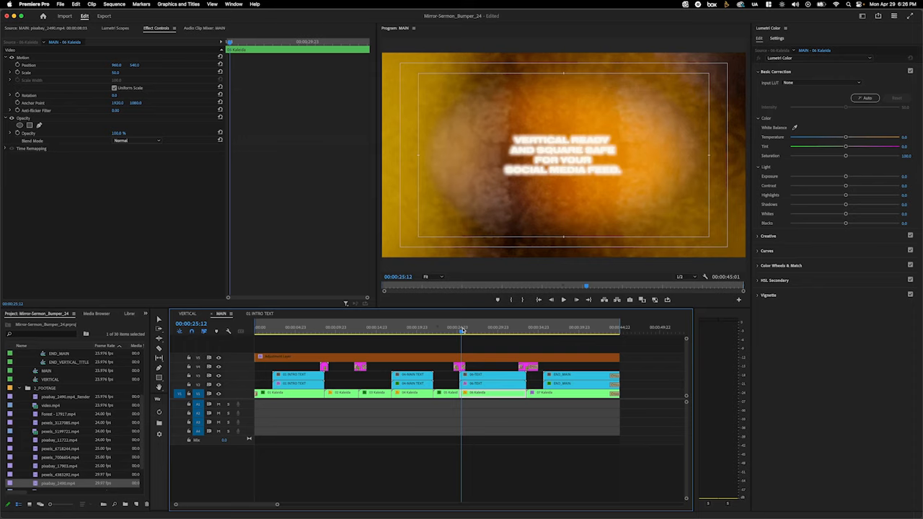
{"action": "left_click", "coordinate": [525, 327]}
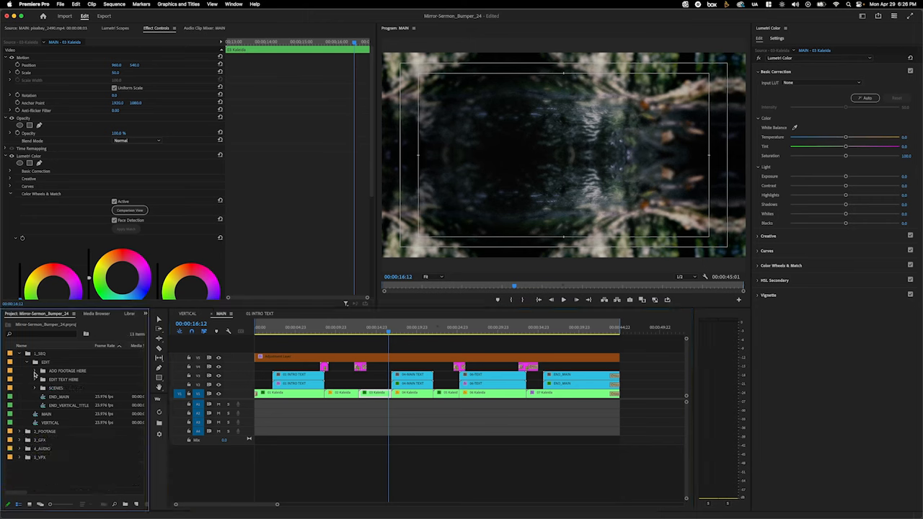
- Open the Clip 01 sequence and scrub through its raindrops-on-glass footage
{"action": "left_click", "coordinate": [33, 371]}
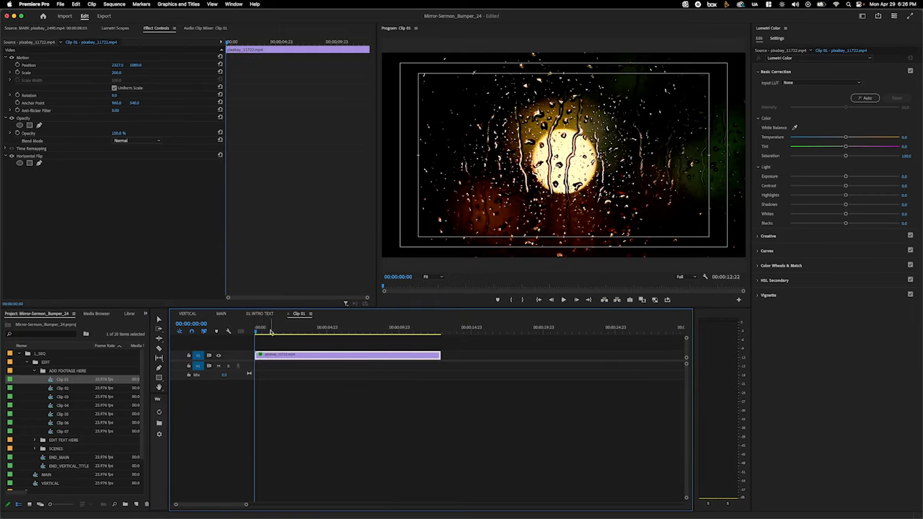
{"action": "left_click", "coordinate": [308, 327]}
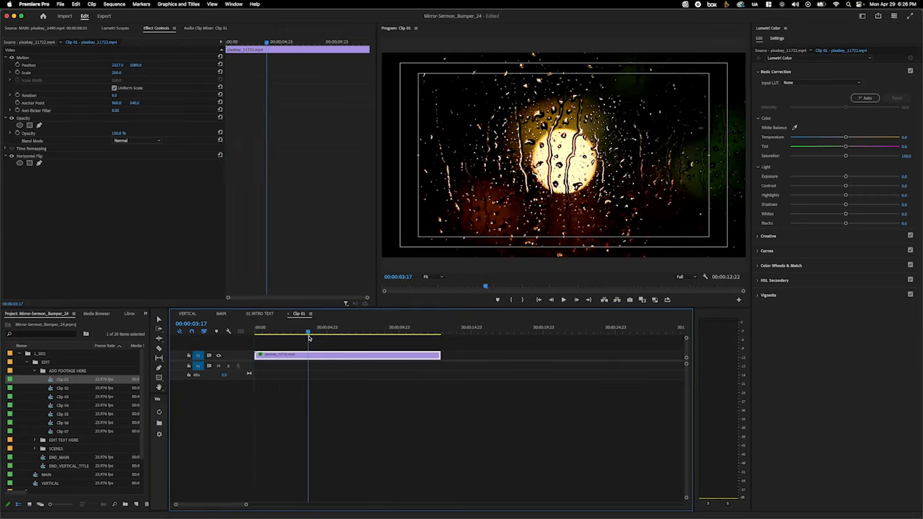
{"action": "left_click", "coordinate": [363, 332]}
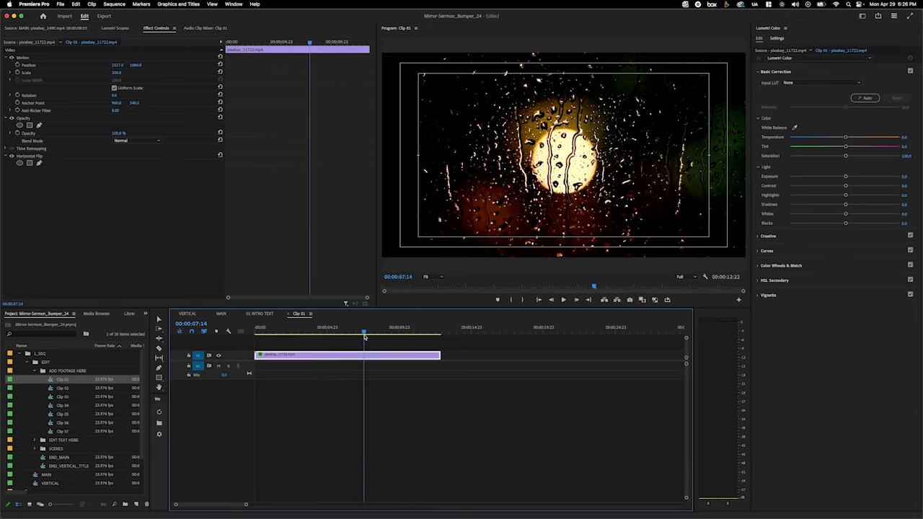
{"action": "left_click", "coordinate": [44, 448]}
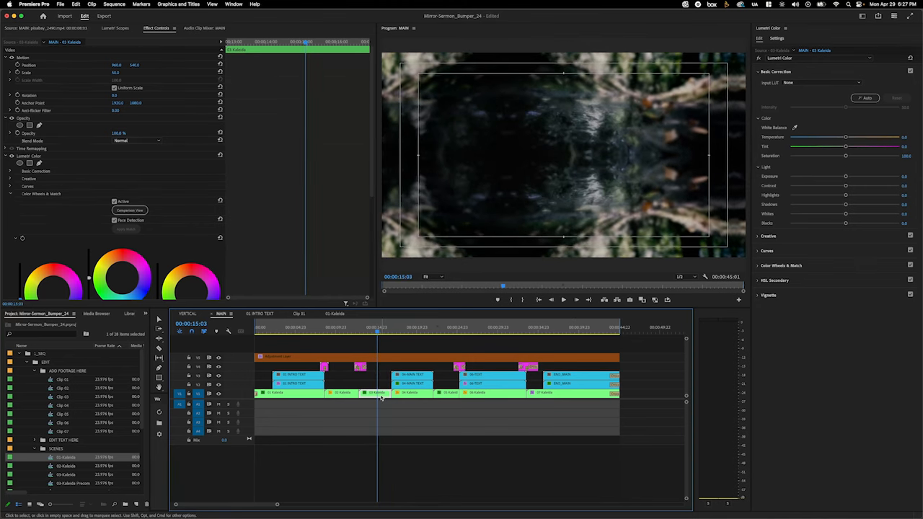
{"action": "mouse_move", "coordinate": [382, 396]}
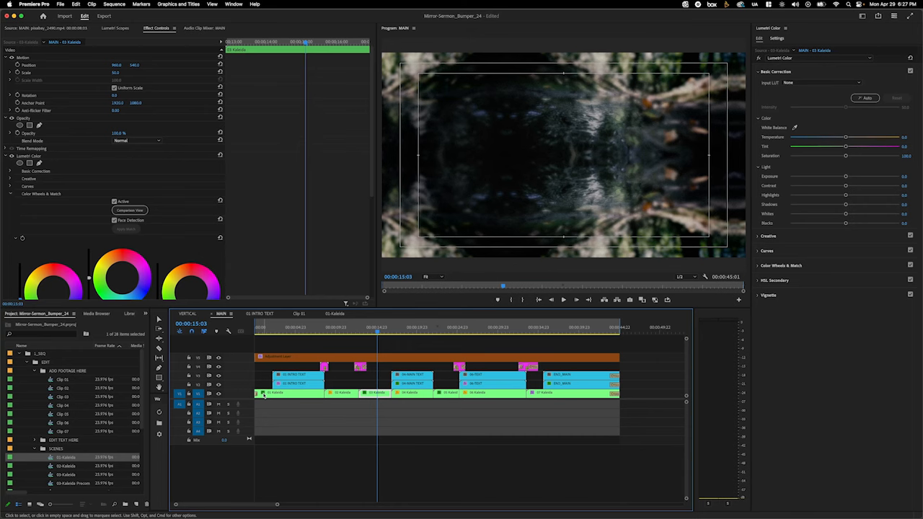
{"action": "mouse_move", "coordinate": [409, 405]}
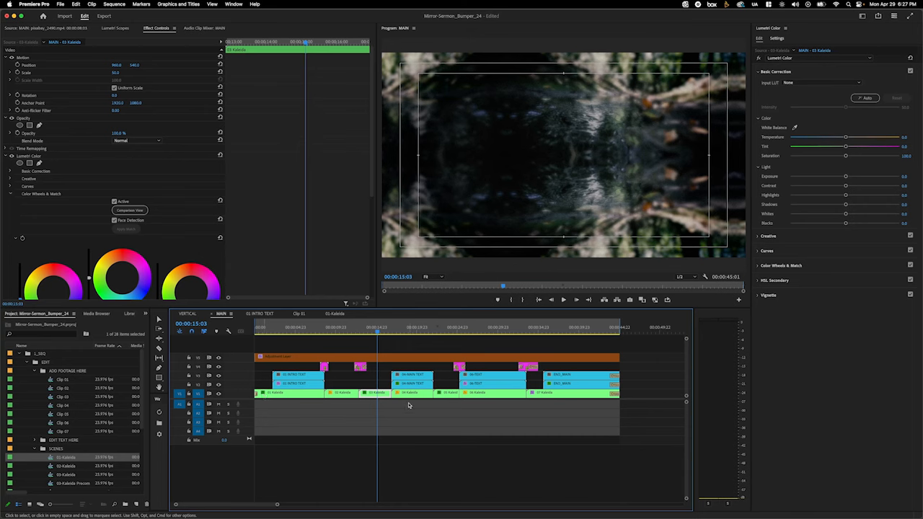
- Jump to the A FULLY EDITABLE PREMIERE PRO TEMPLATE scene and open the 04 Kaleida clip
{"action": "left_click", "coordinate": [390, 327]}
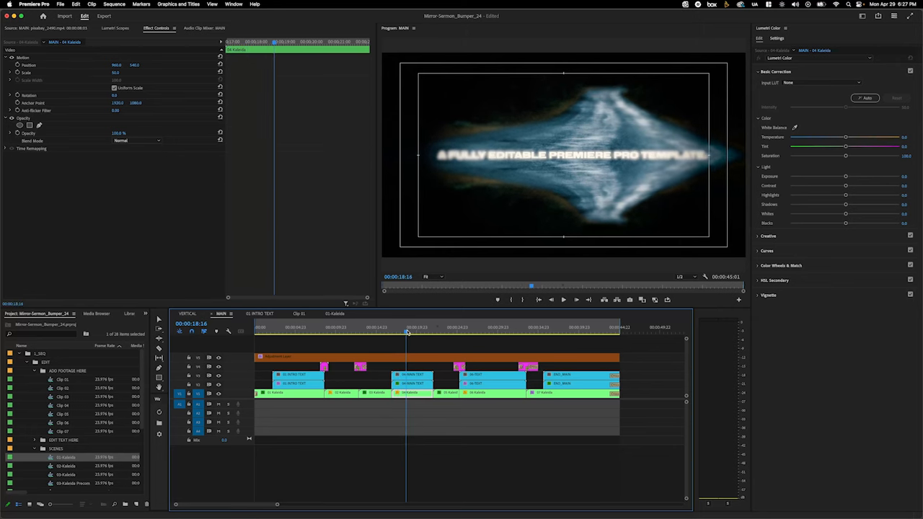
{"action": "left_click", "coordinate": [414, 393]}
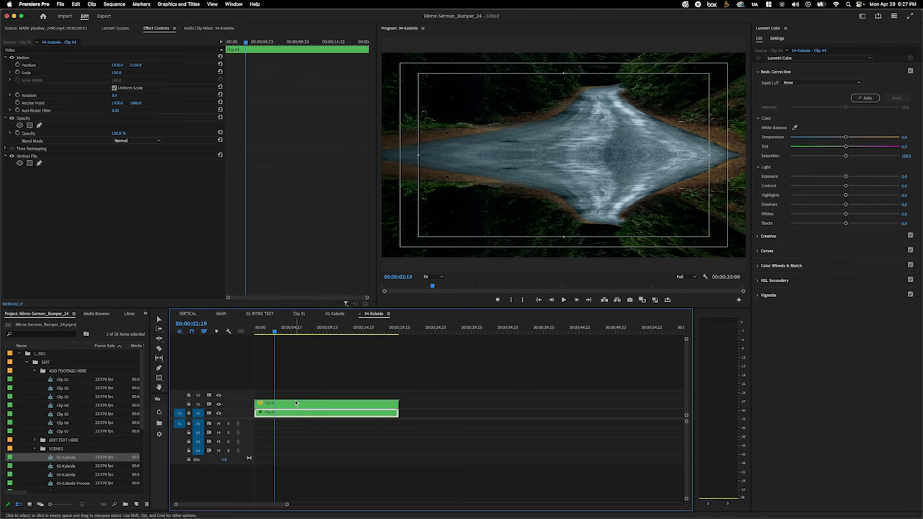
{"action": "mouse_move", "coordinate": [329, 373]}
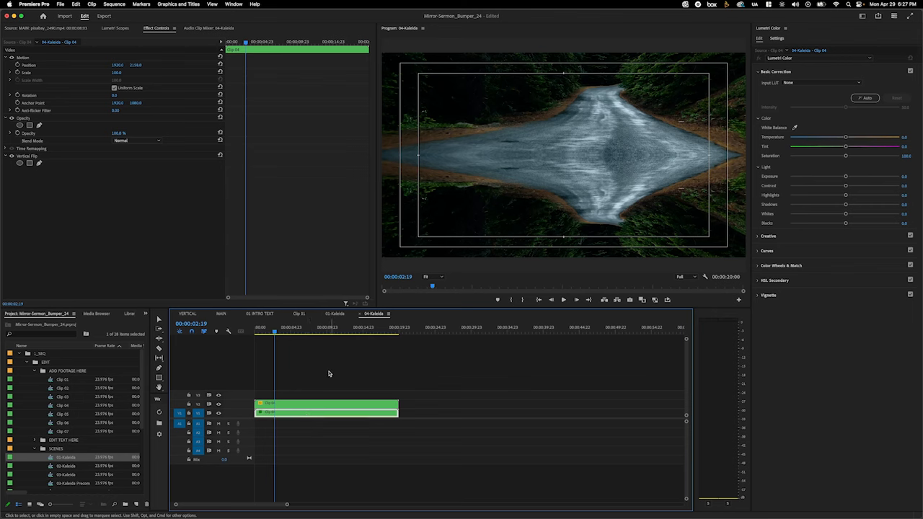
- Deselect the scene sequence's clips and scrub the road scene around ten seconds in
{"action": "left_click", "coordinate": [328, 360]}
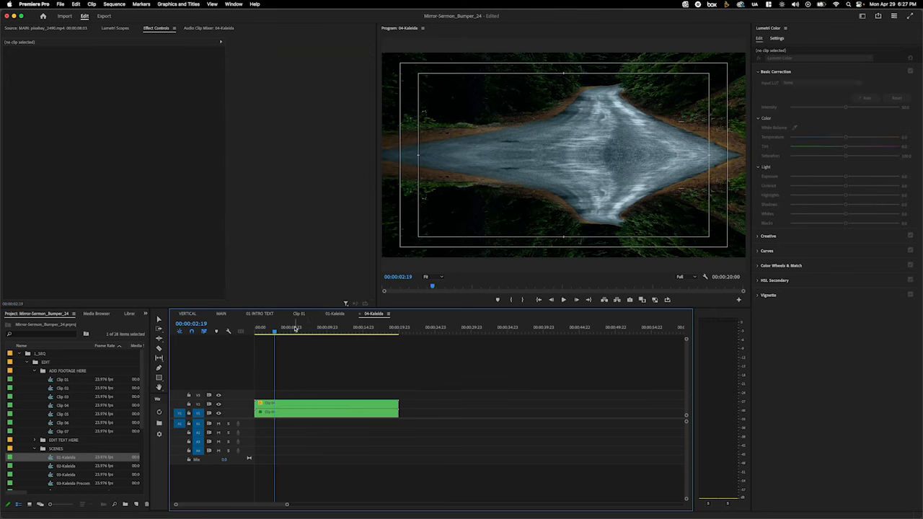
{"action": "left_click", "coordinate": [328, 412]}
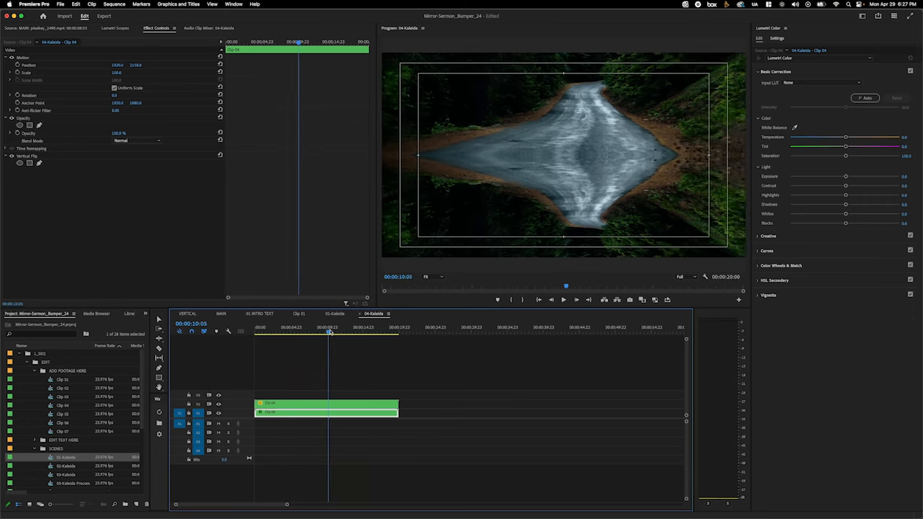
{"action": "left_click", "coordinate": [361, 327]}
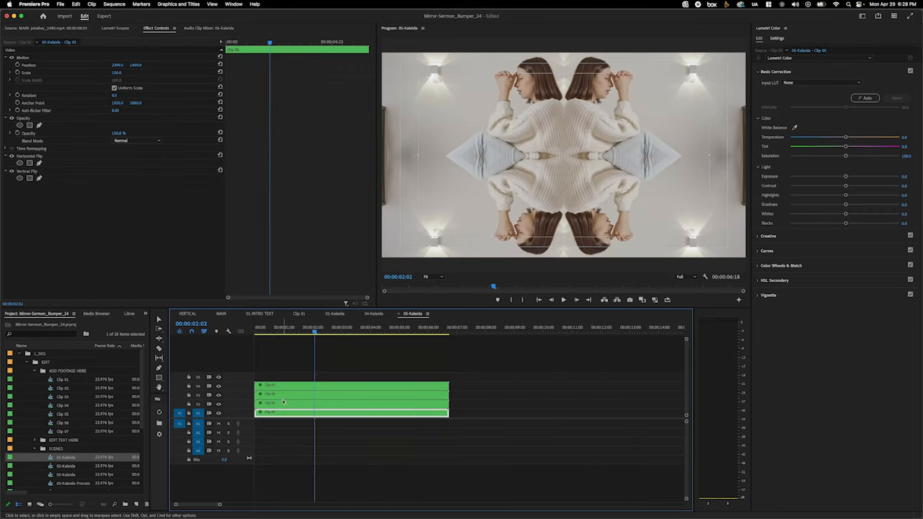
{"action": "mouse_move", "coordinate": [281, 411]}
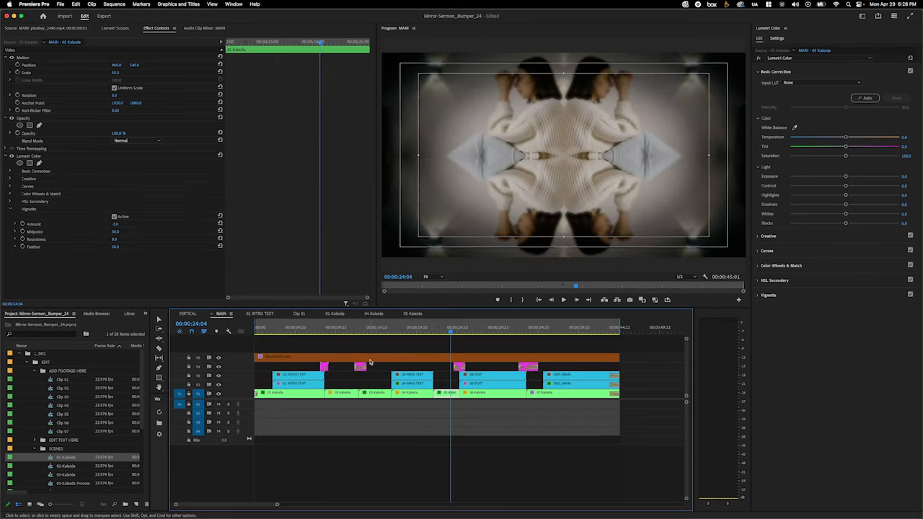
{"action": "mouse_move", "coordinate": [389, 378]}
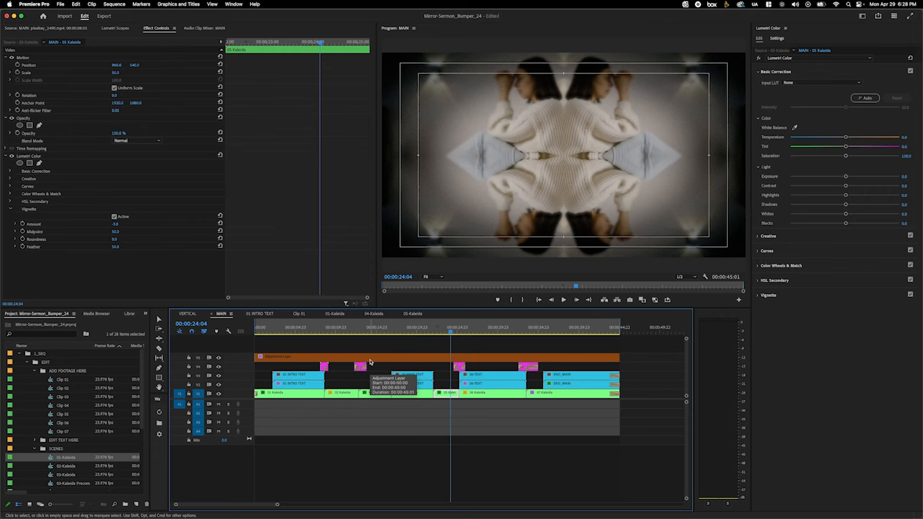